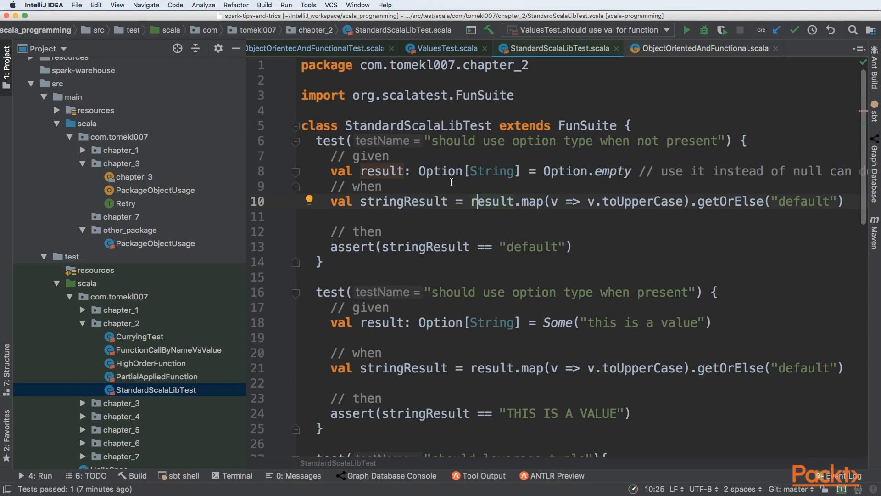
pyautogui.moveTo(526, 164)
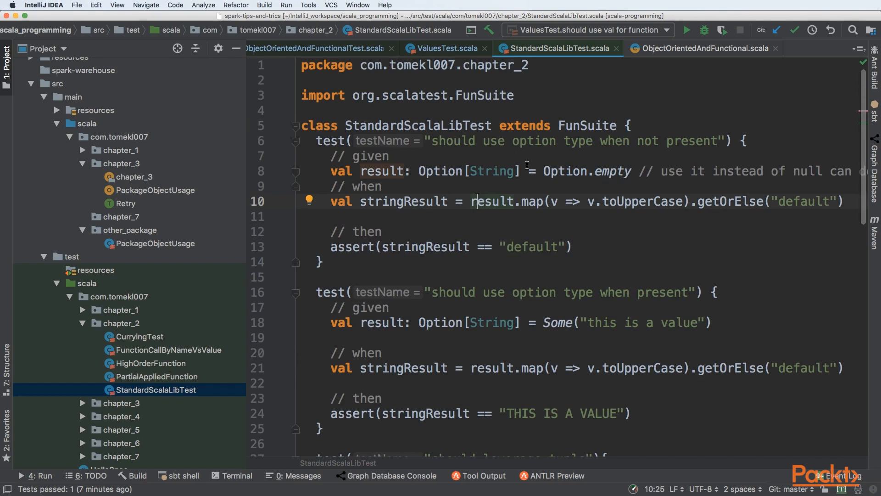
# - Replace Option.empty with None() in the absent-value test and inspect stringResult's inferred type
pyautogui.doubleClick(441, 171)
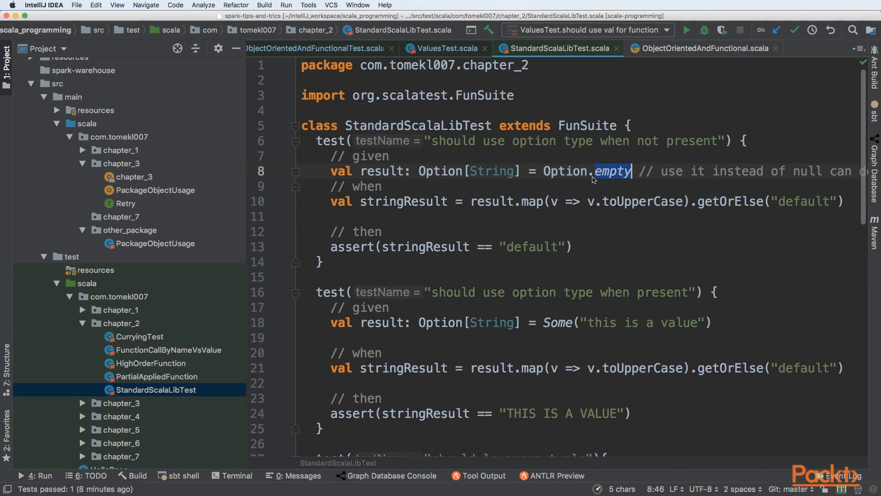
pyautogui.moveTo(589, 182)
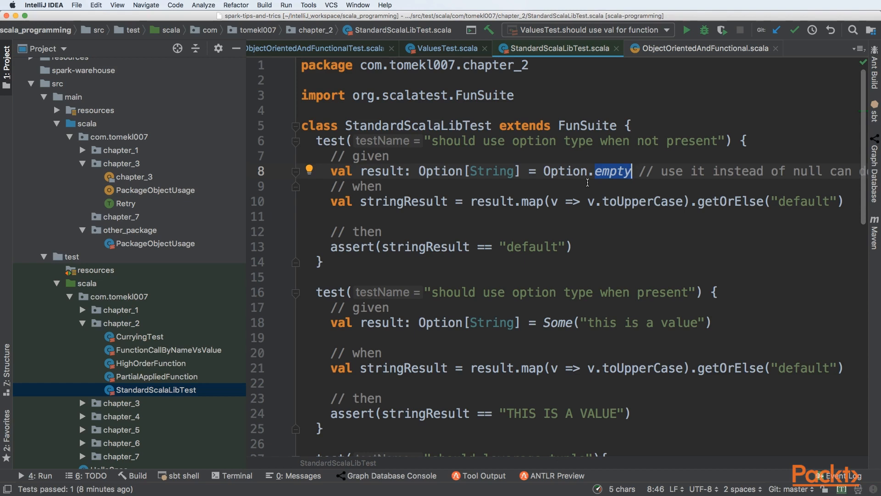
pyautogui.write('N')
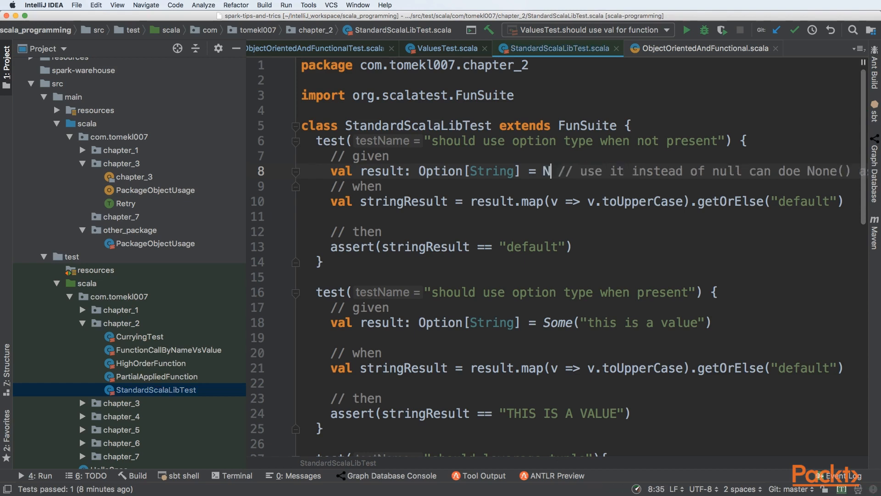
pyautogui.write('one()')
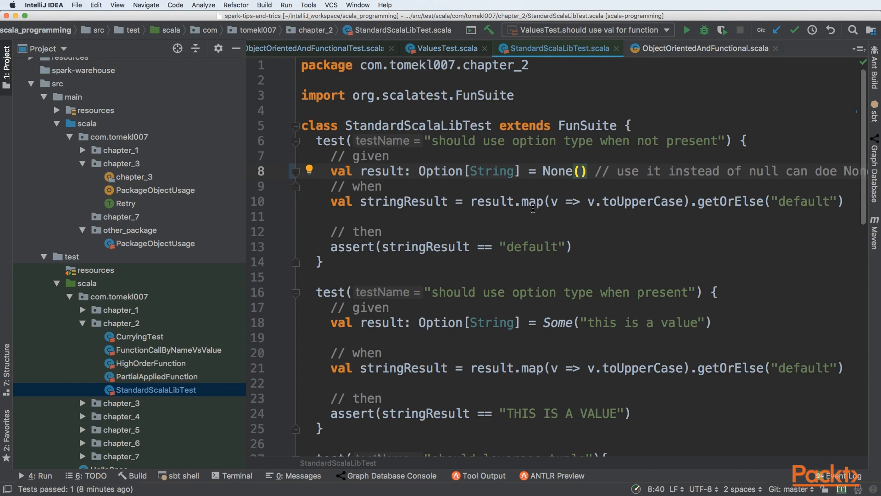
pyautogui.doubleClick(532, 201)
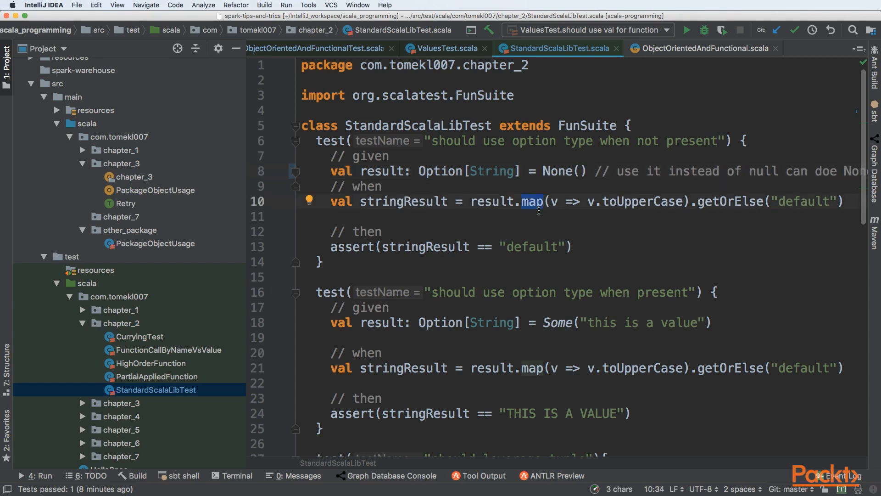
pyautogui.moveTo(548, 203)
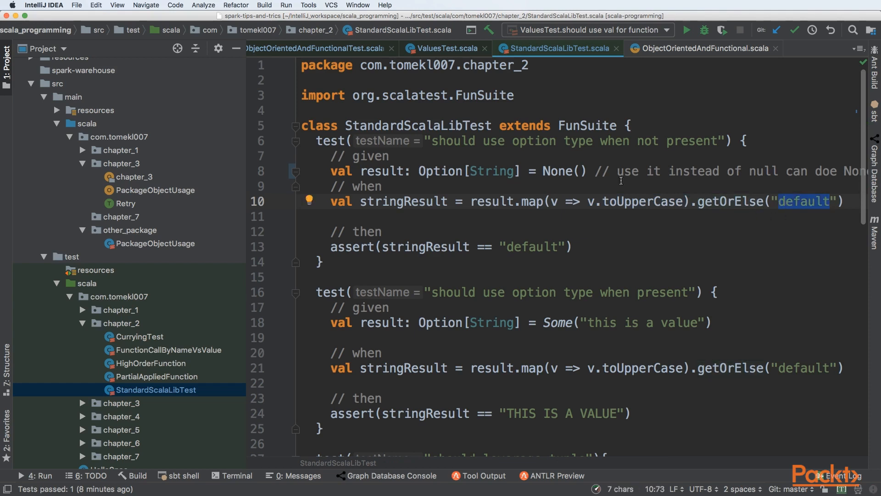
pyautogui.click(383, 201)
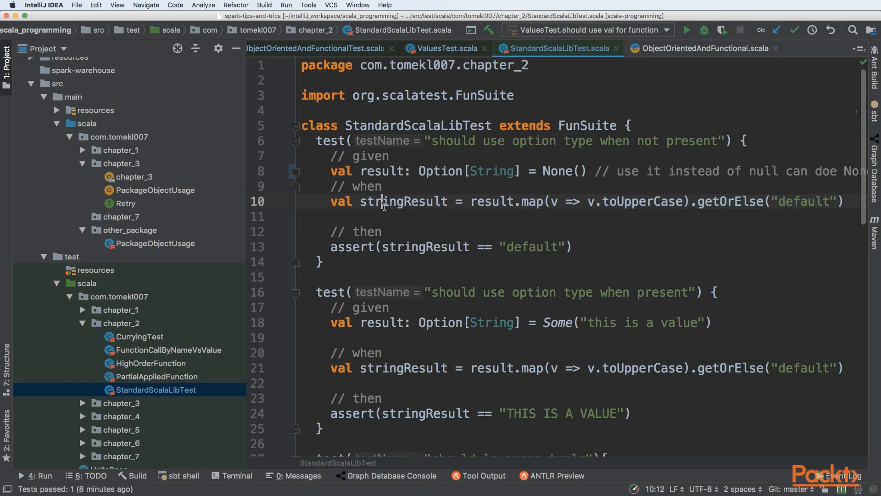
pyautogui.moveTo(401, 203)
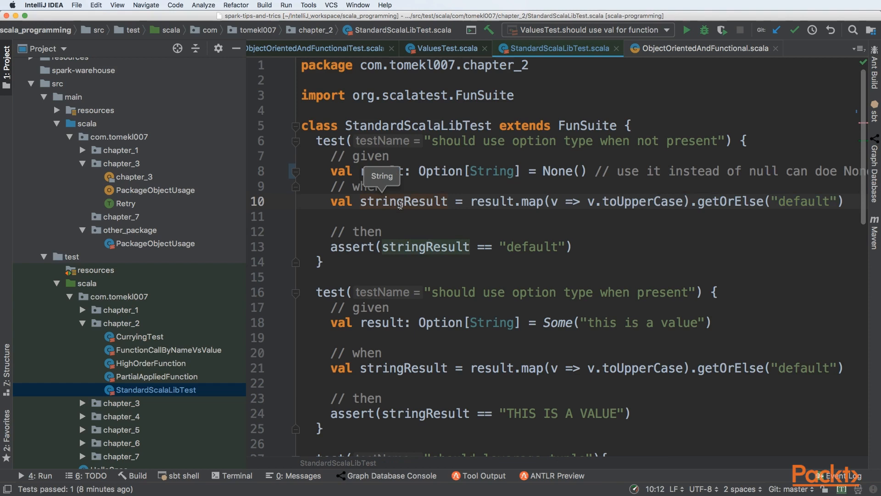
pyautogui.moveTo(514, 192)
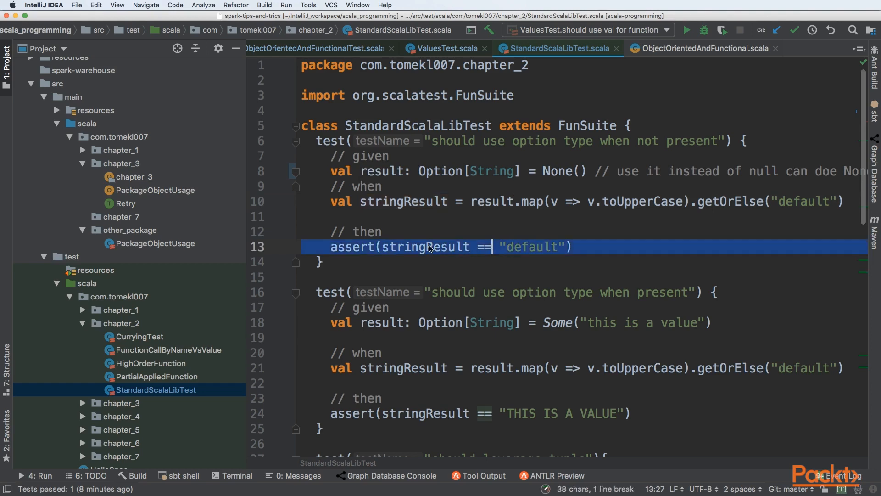
# - Run the 'option type when not present' test and review it passing with exit code 0
pyautogui.rightClick(429, 247)
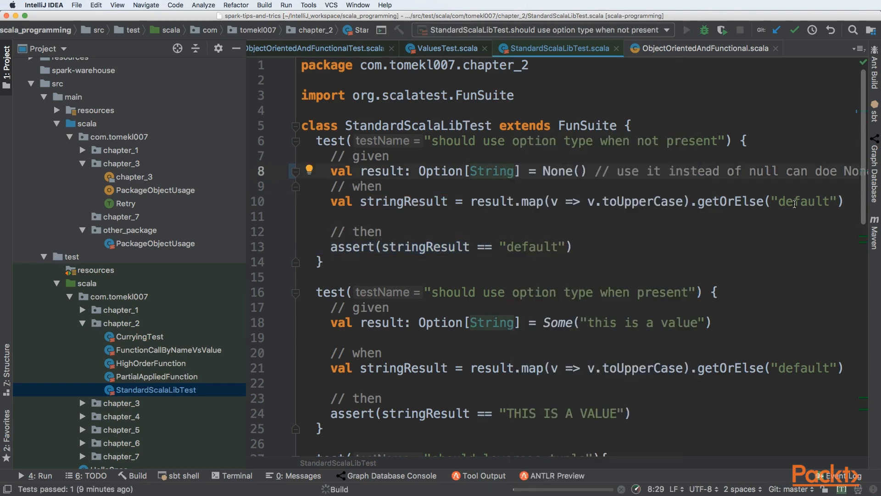
pyautogui.click(293, 475)
pyautogui.write('Option.empty')
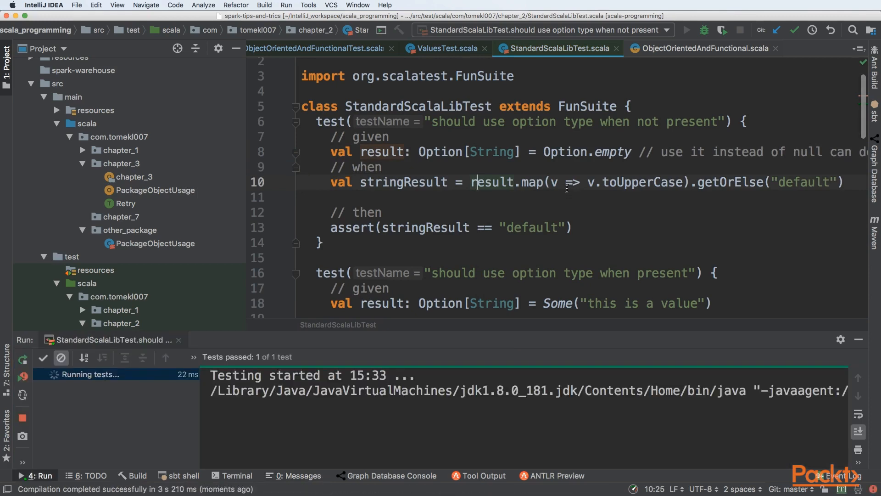
pyautogui.scroll(-3)
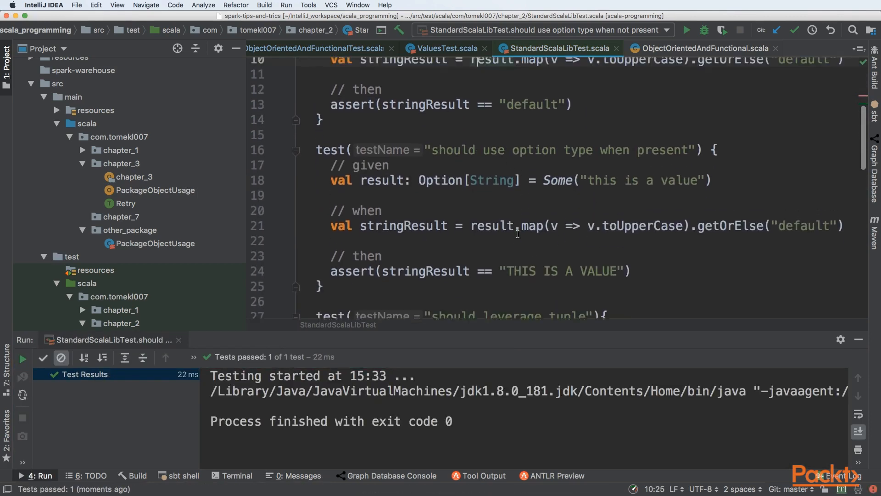
pyautogui.scroll(3)
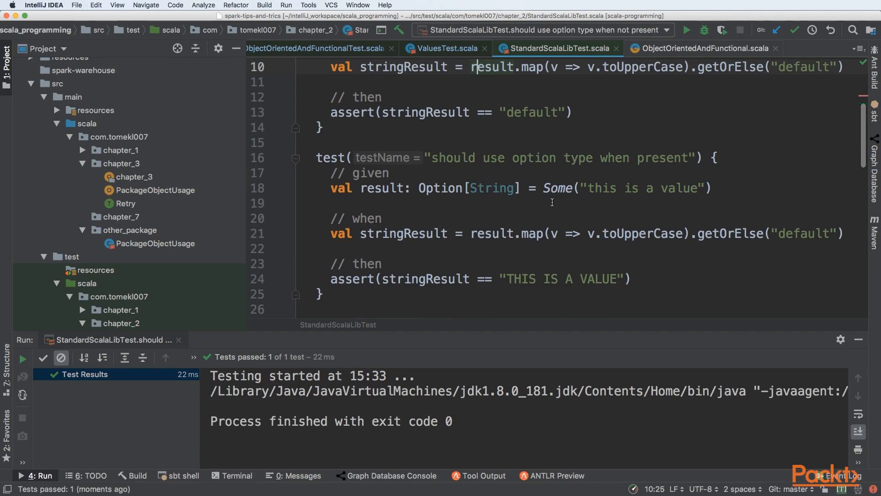
# - Highlight Some and the map call in the 'when present' test before running it
pyautogui.doubleClick(557, 187)
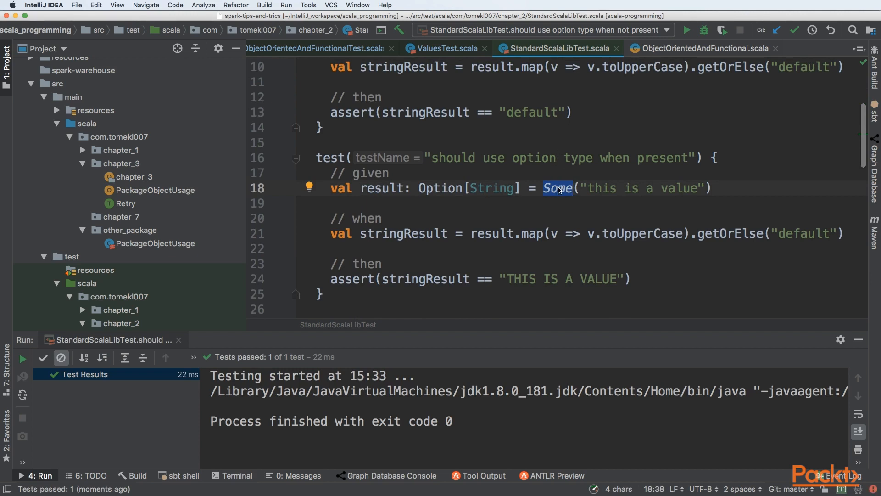
pyautogui.moveTo(474, 185)
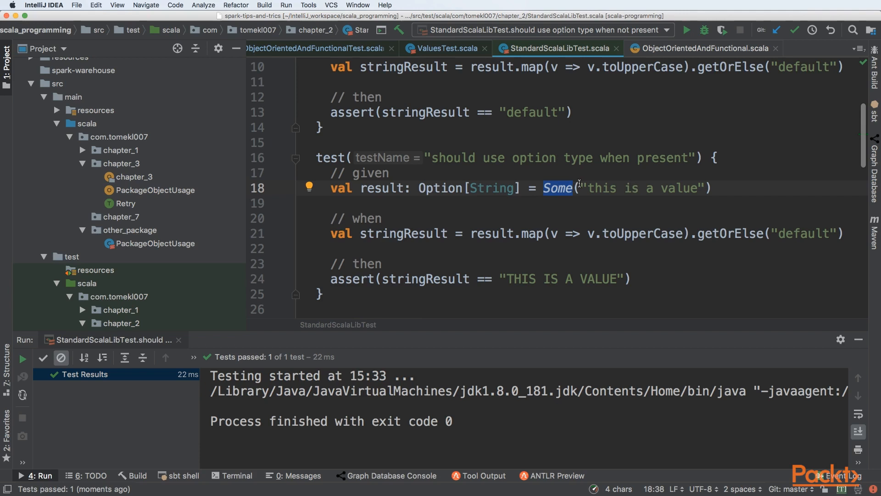
pyautogui.click(485, 233)
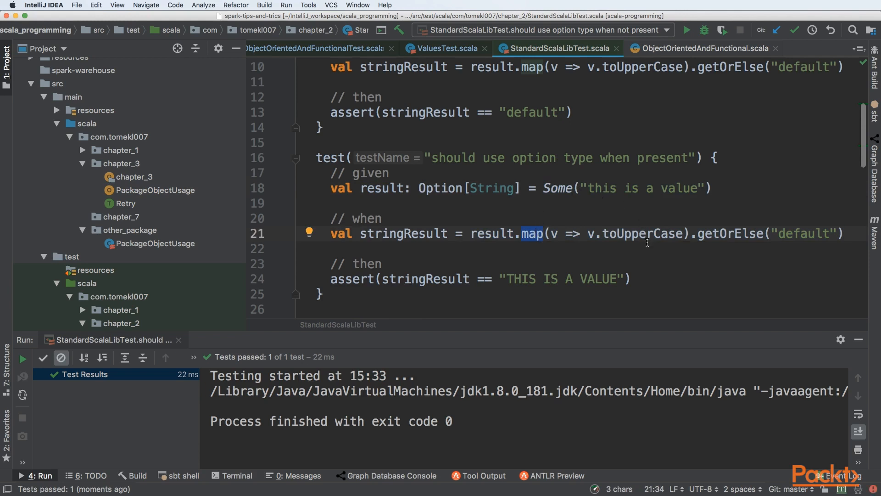
pyautogui.moveTo(645, 236)
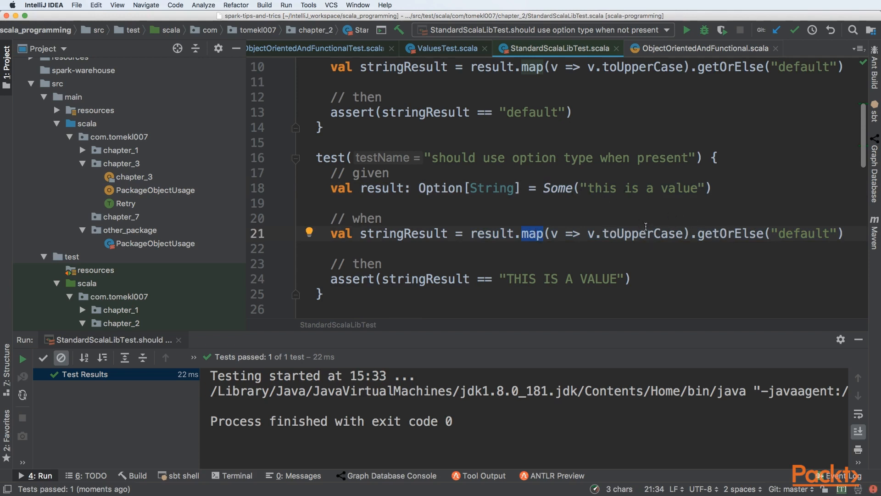
pyautogui.moveTo(605, 219)
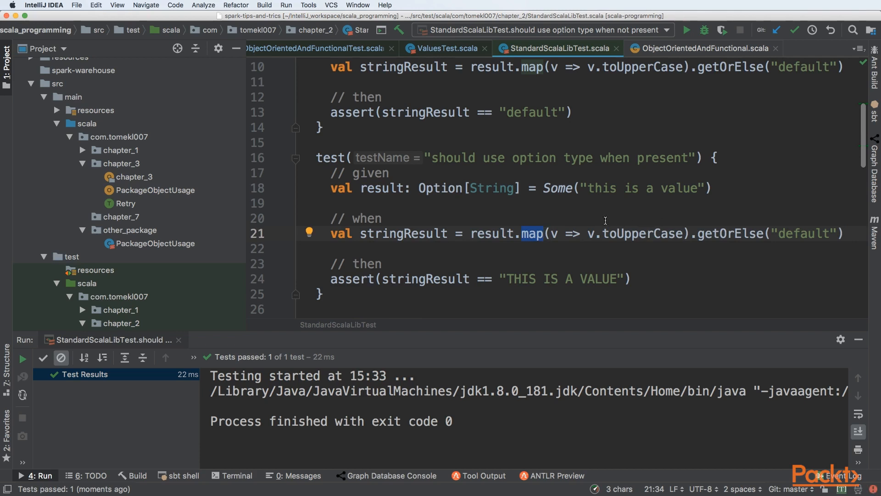
pyautogui.moveTo(627, 194)
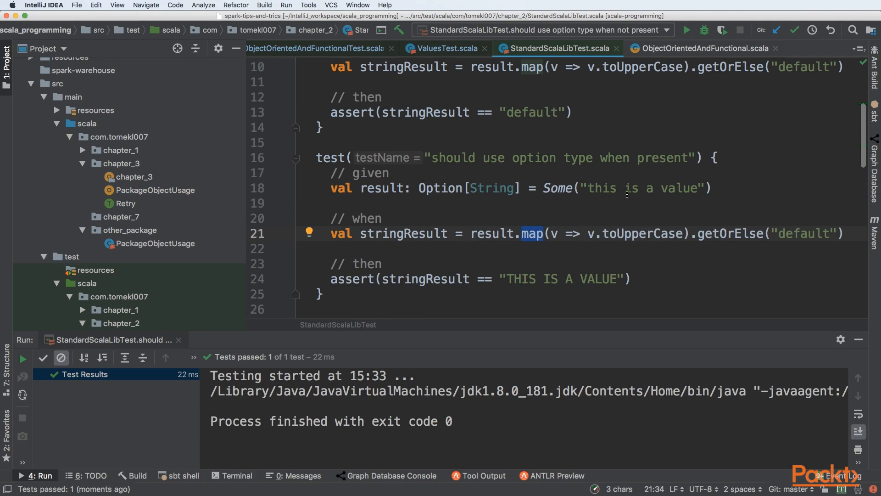
pyautogui.moveTo(502, 285)
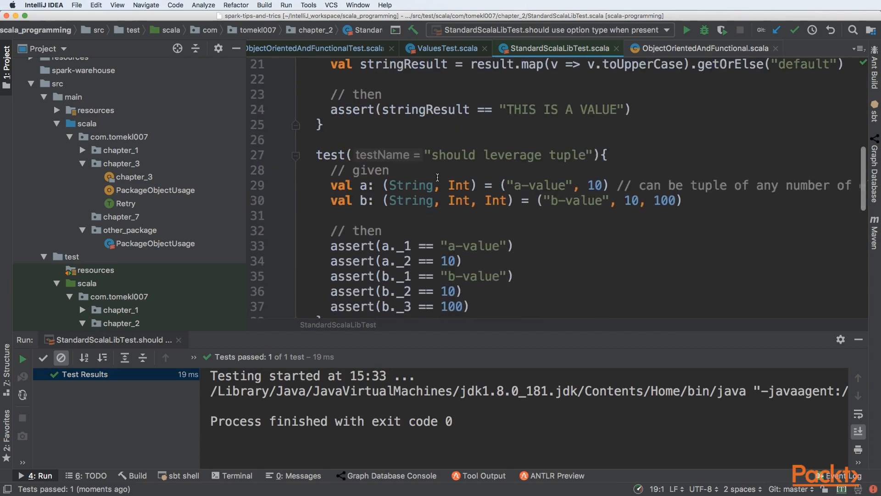
pyautogui.scroll(-3)
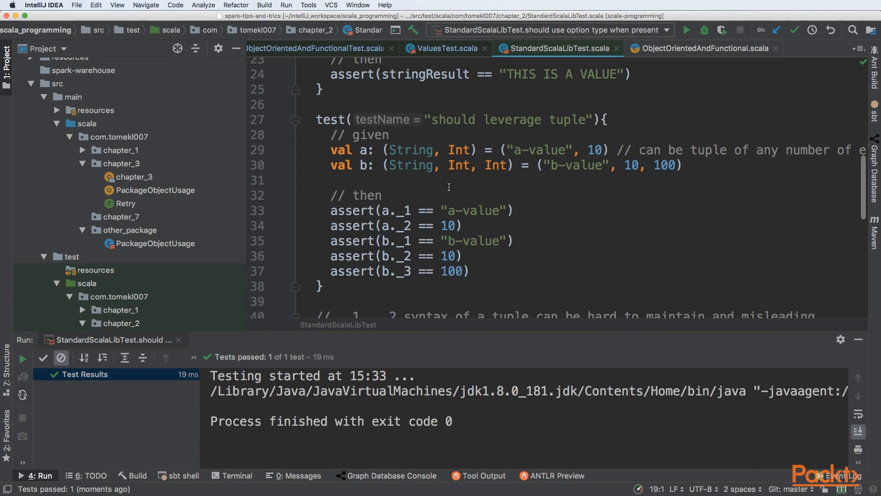
pyautogui.click(614, 150)
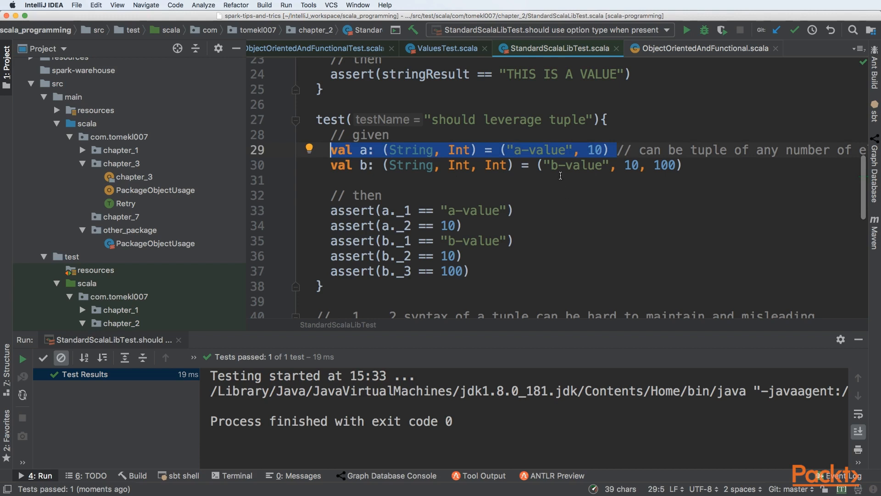
pyautogui.doubleClick(411, 150)
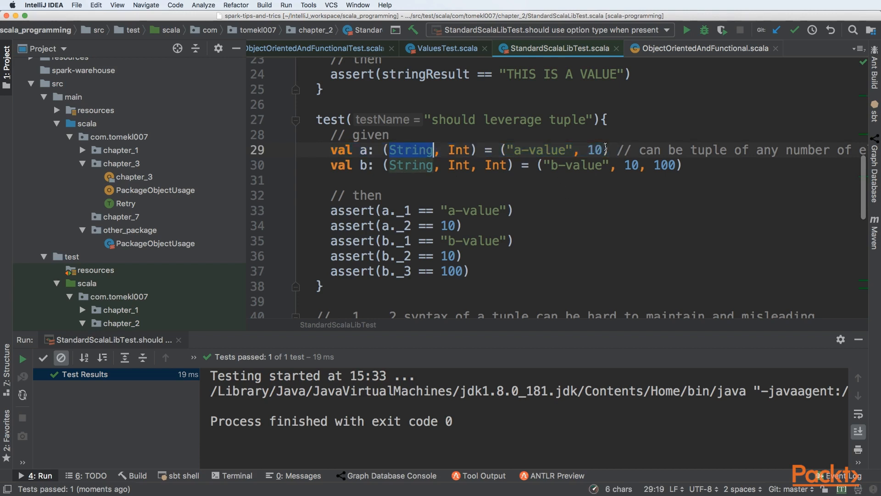
pyautogui.doubleClick(458, 150)
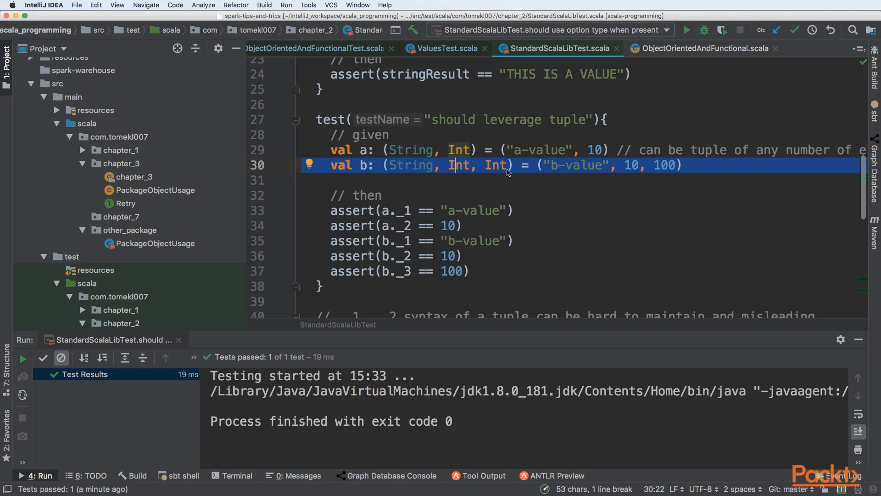
pyautogui.doubleClick(411, 165)
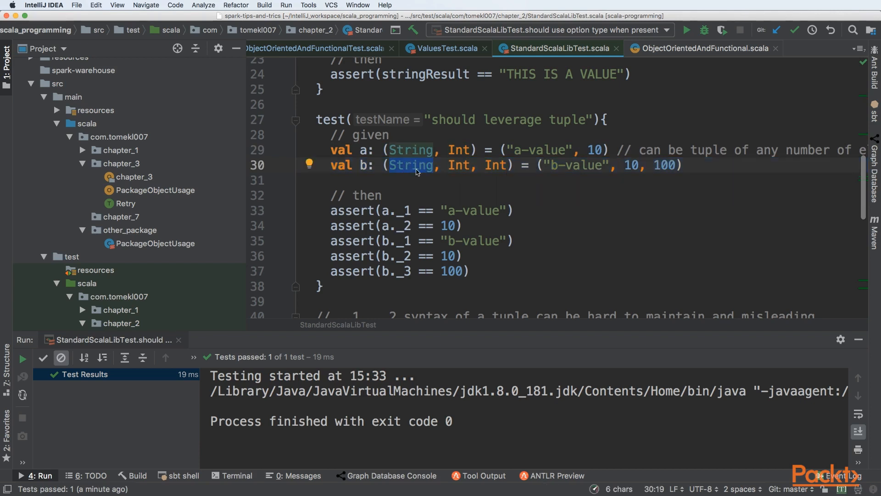
pyautogui.moveTo(419, 212)
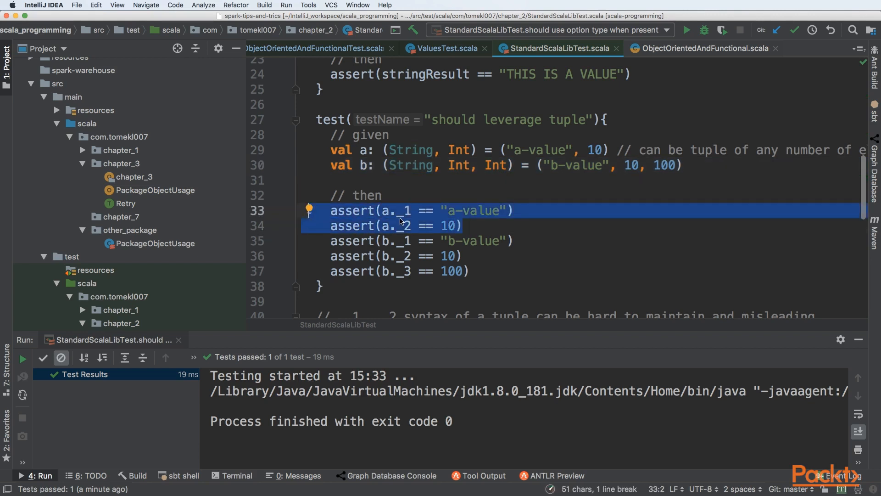
pyautogui.moveTo(407, 212)
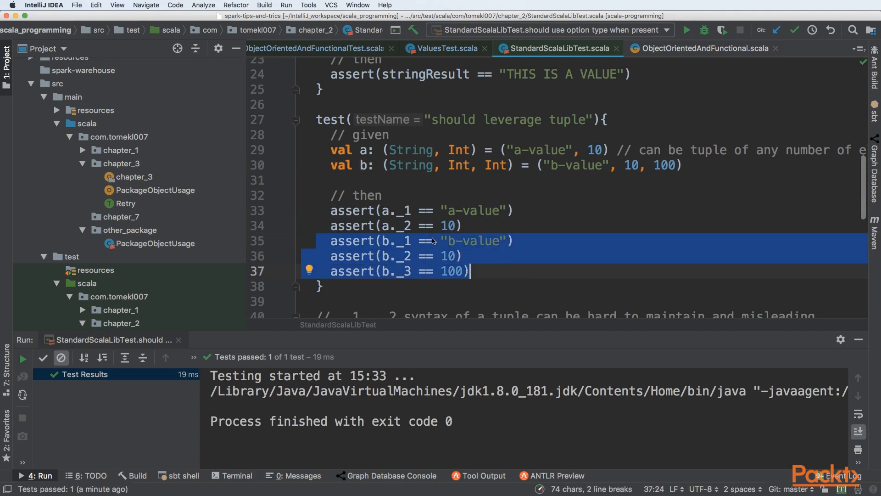
# - Rerun StandardScalaLibTest so the tuple test passes, then scroll to the case-class comment
pyautogui.rightClick(432, 241)
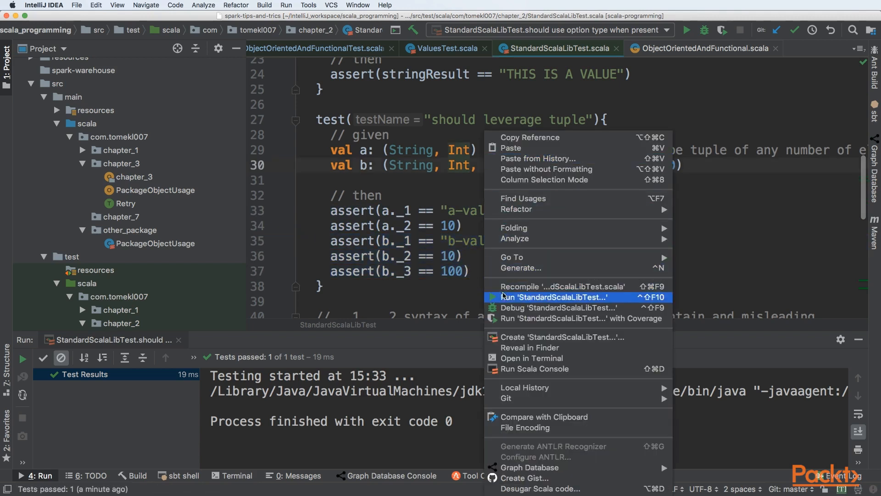
pyautogui.click(554, 297)
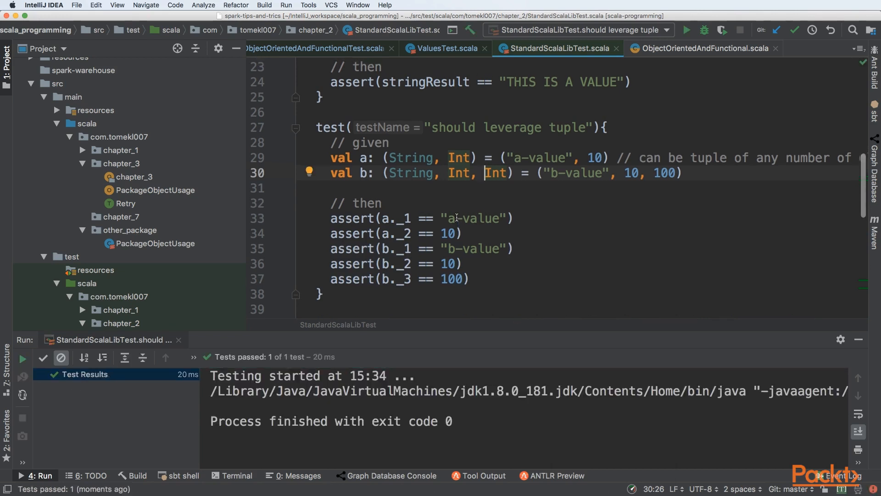
pyautogui.scroll(-3)
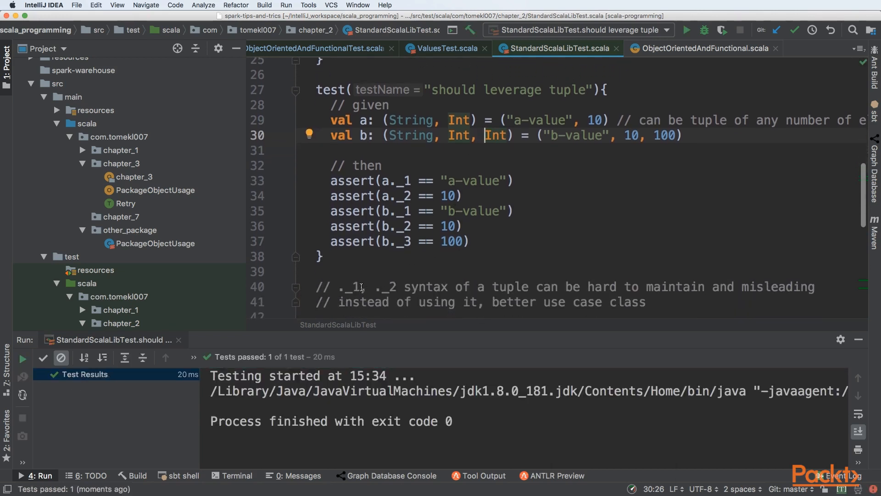
pyautogui.moveTo(435, 288)
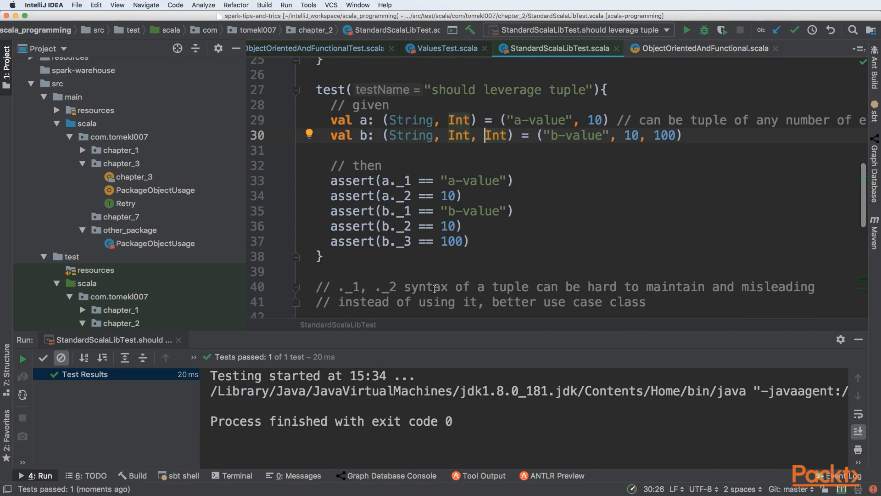
pyautogui.moveTo(487, 278)
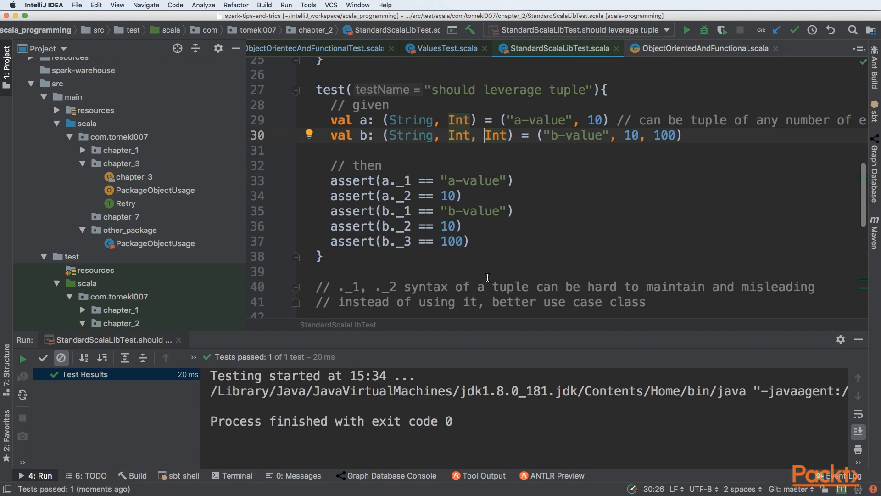
pyautogui.moveTo(402, 300)
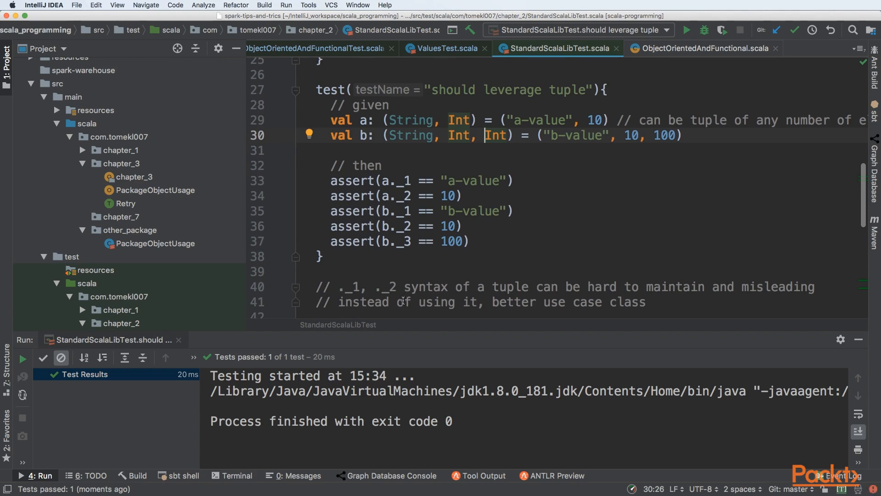
# - Bring the case class test into view and highlight NamedTwoArgs, its salary field and NamedThreeArgs' address field
pyautogui.scroll(-3)
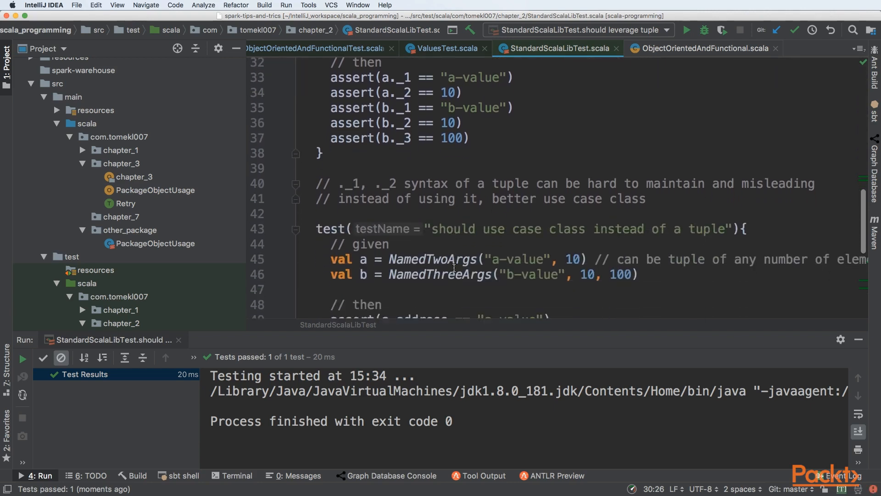
pyautogui.scroll(-3)
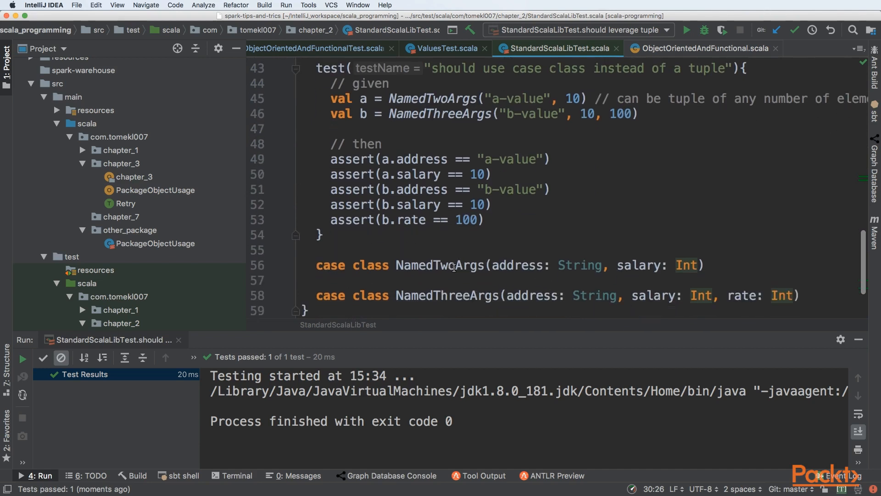
pyautogui.tripleClick(450, 265)
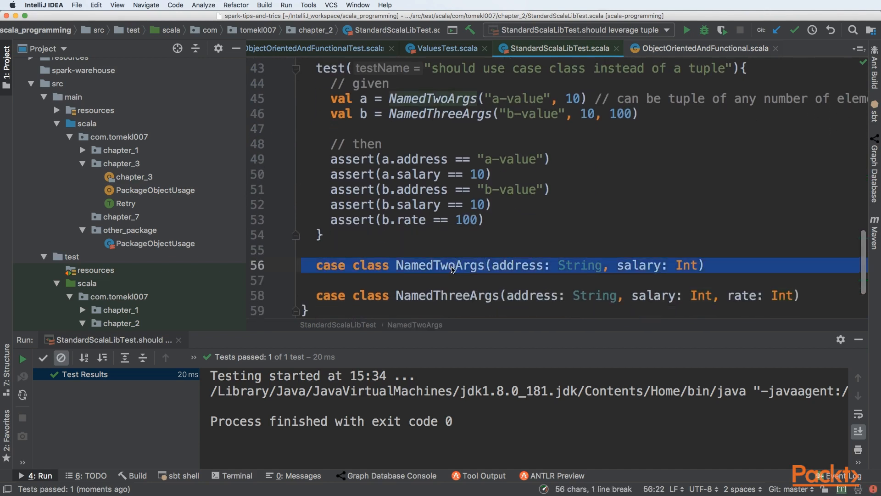
pyautogui.doubleClick(439, 265)
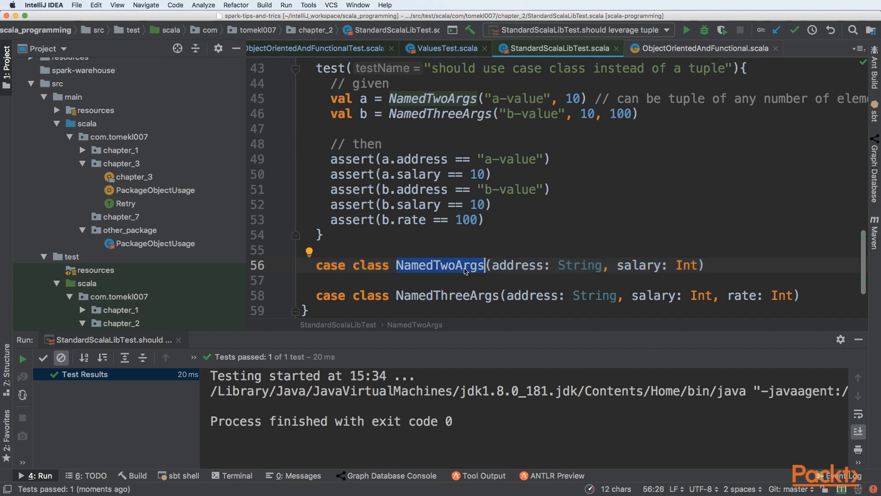
pyautogui.doubleClick(638, 265)
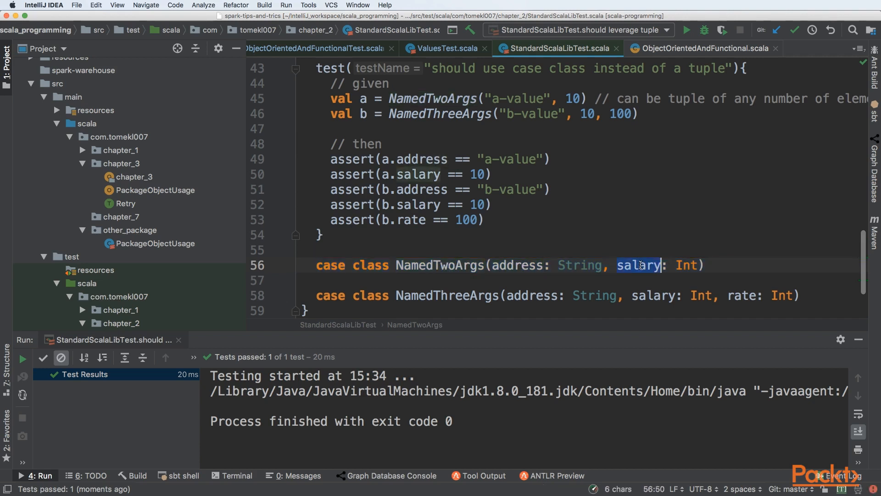
pyautogui.doubleClick(530, 295)
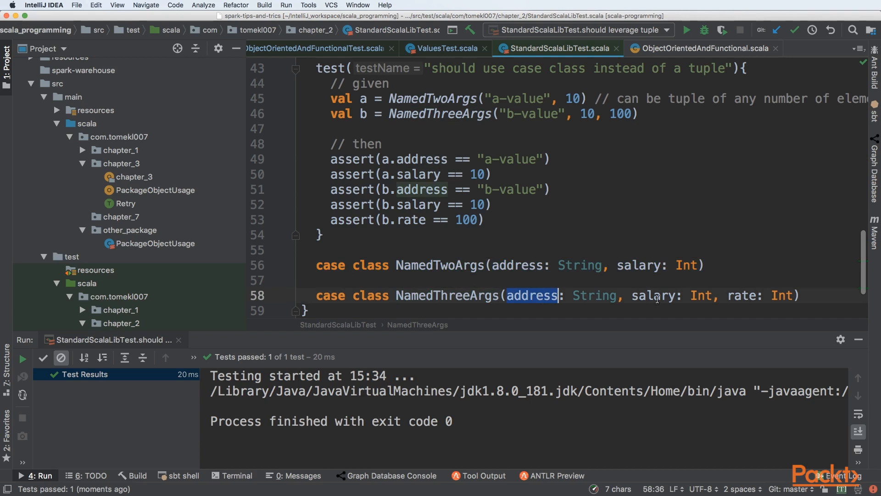
# - Highlight the address access in the first assertion and bring up the run options
pyautogui.scroll(3)
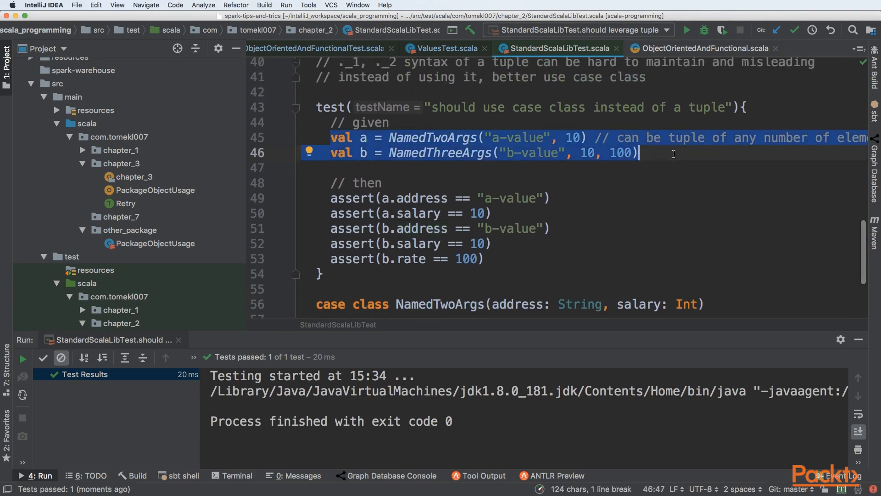
pyautogui.doubleClick(421, 199)
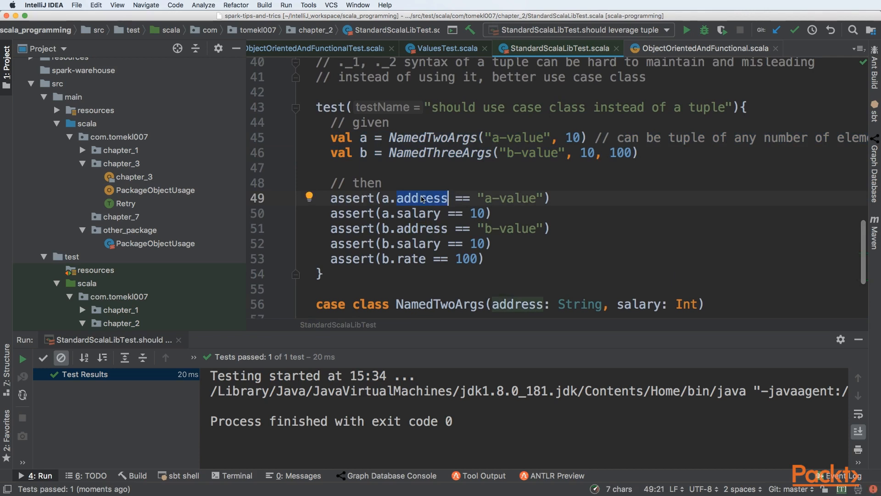
pyautogui.rightClick(448, 129)
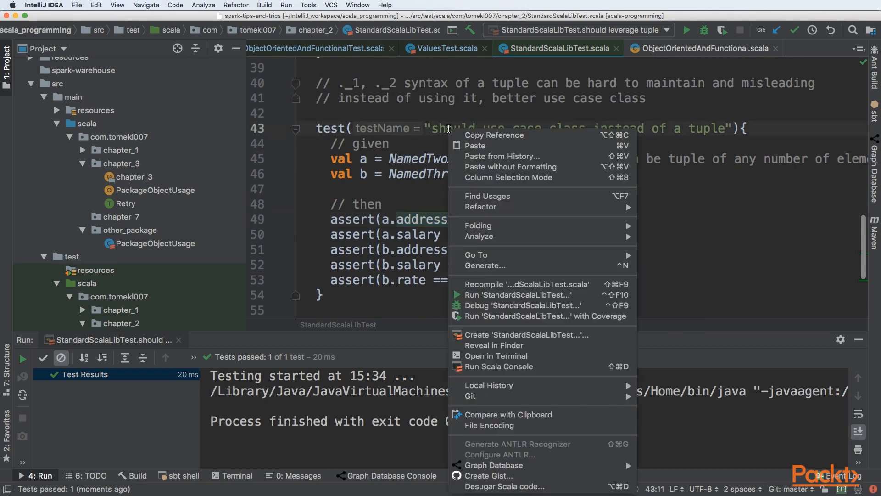